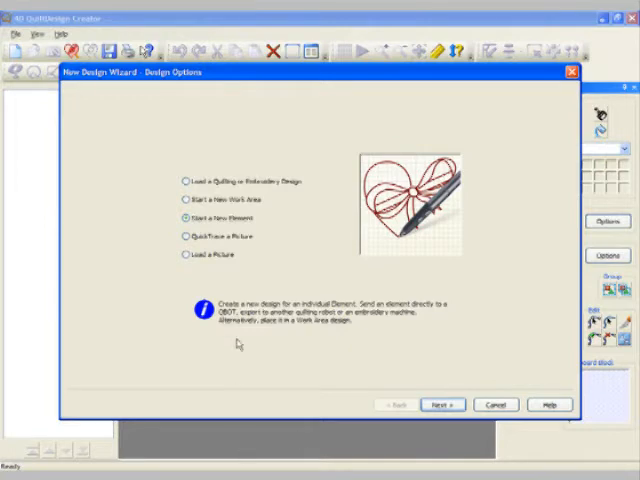
Choose 'Start a New Element' in the New Design Wizard.
left_click(184, 218)
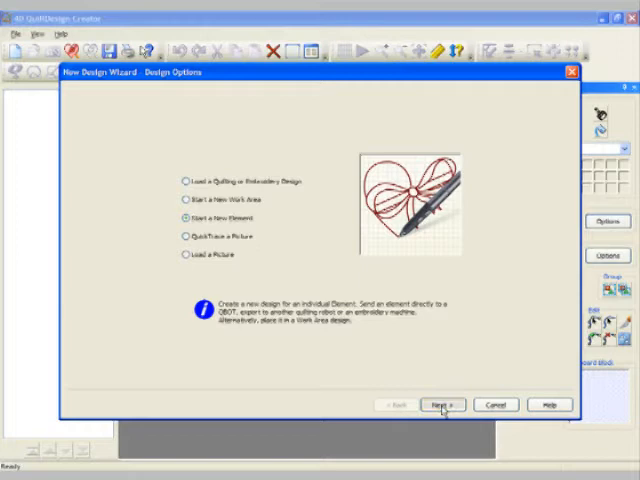
Give the new element a height of 5 and finish the wizard, creating Element1.
left_click(440, 404)
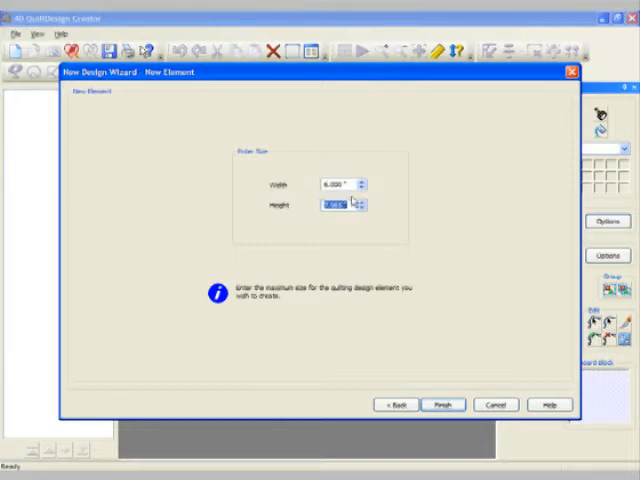
type("5")
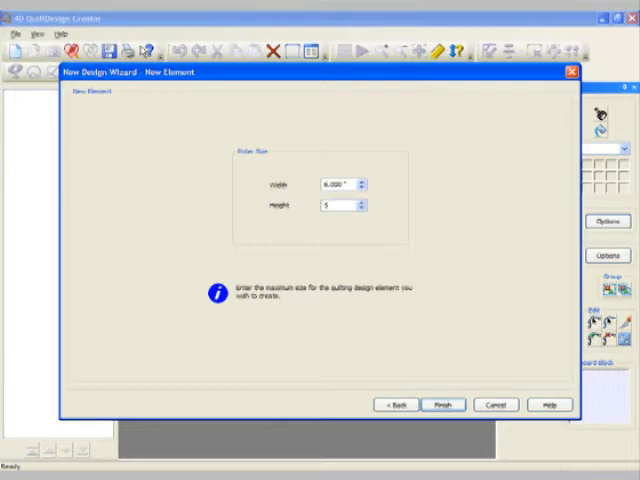
left_click(360, 200)
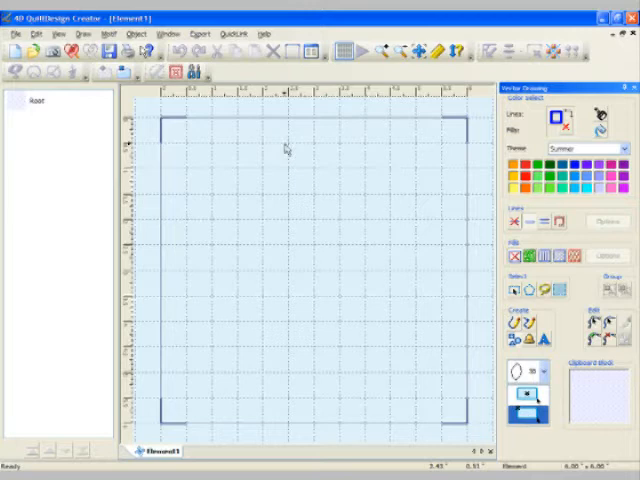
Draw a single leaf shape near the middle of the Element1 canvas.
left_click_drag(284, 148, 390, 296)
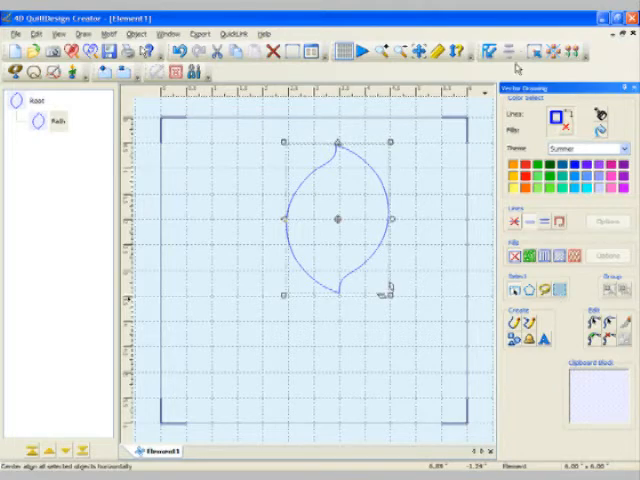
Multiply the leaf with Rotate 6-Way to form a six-petal flower.
left_click(556, 48)
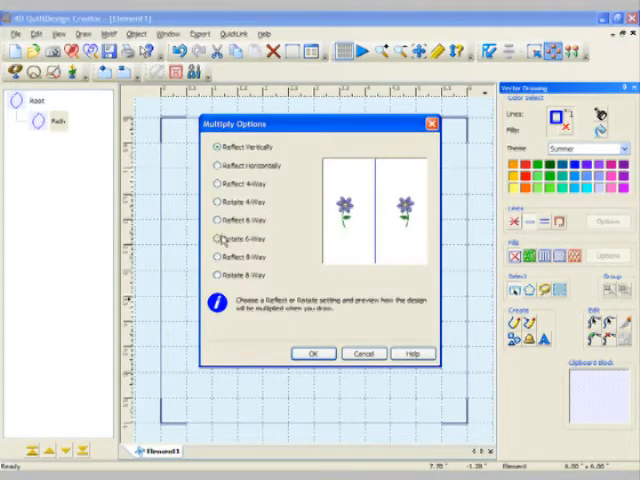
left_click(216, 238)
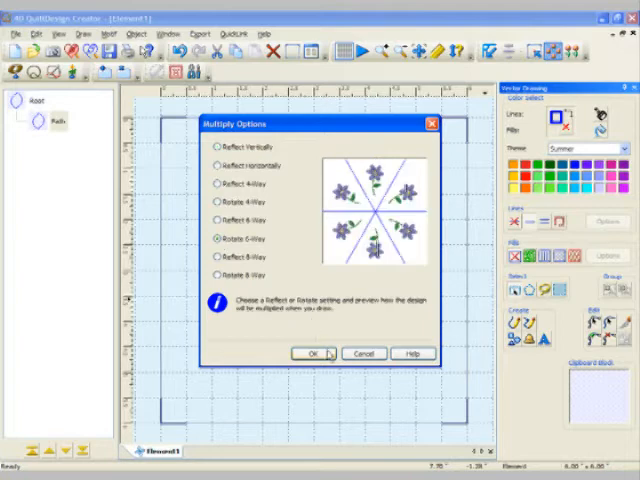
left_click(312, 352)
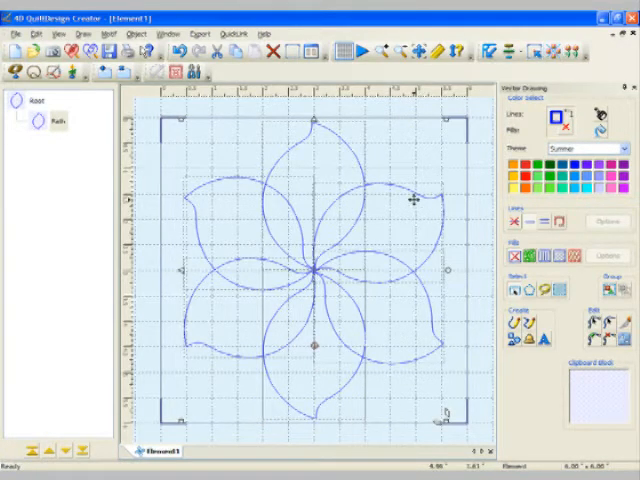
Play the flower's stitch-out in the Design Player until the full design is traced.
left_click(352, 52)
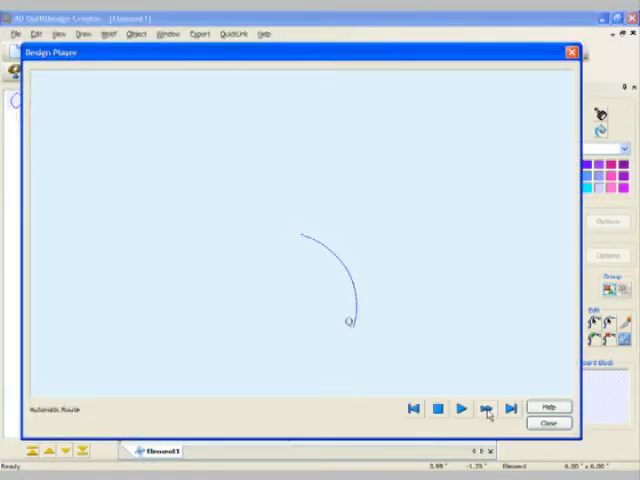
left_click(488, 408)
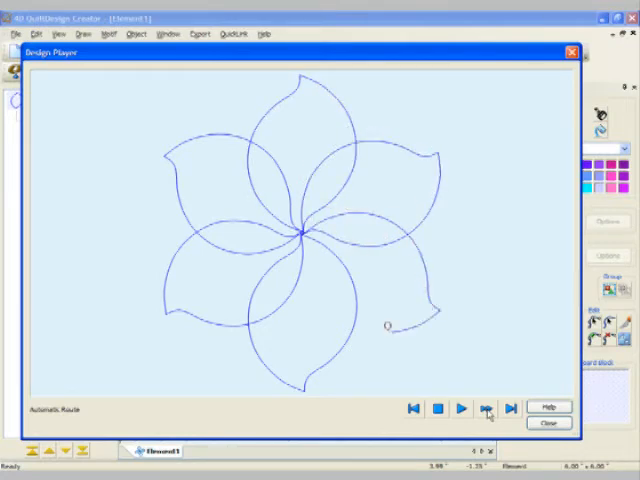
left_click(488, 408)
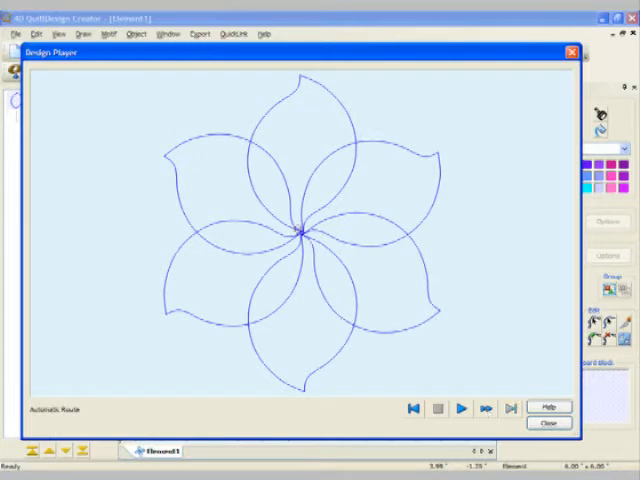